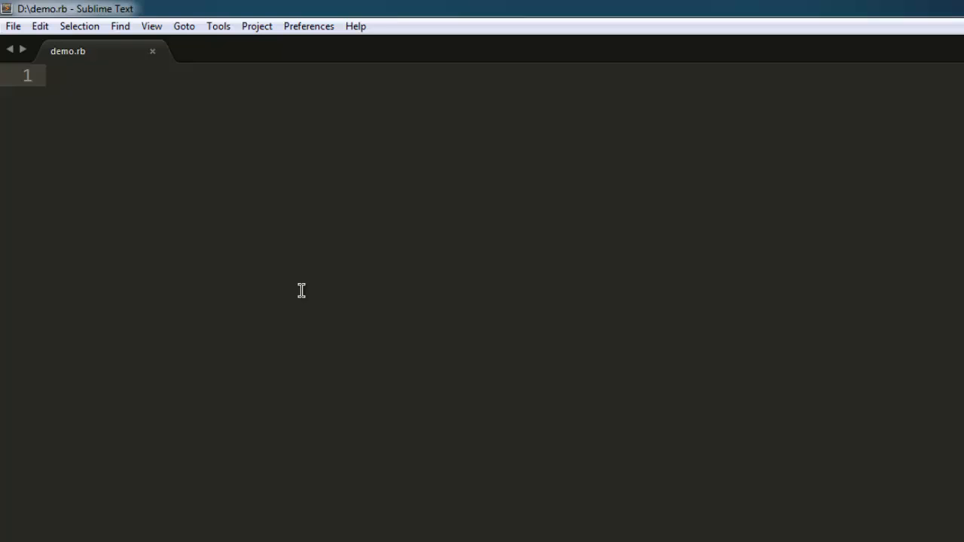
# Write the line require 'watir-webdriver' at the top of demo.rb.
pyautogui.write('require')
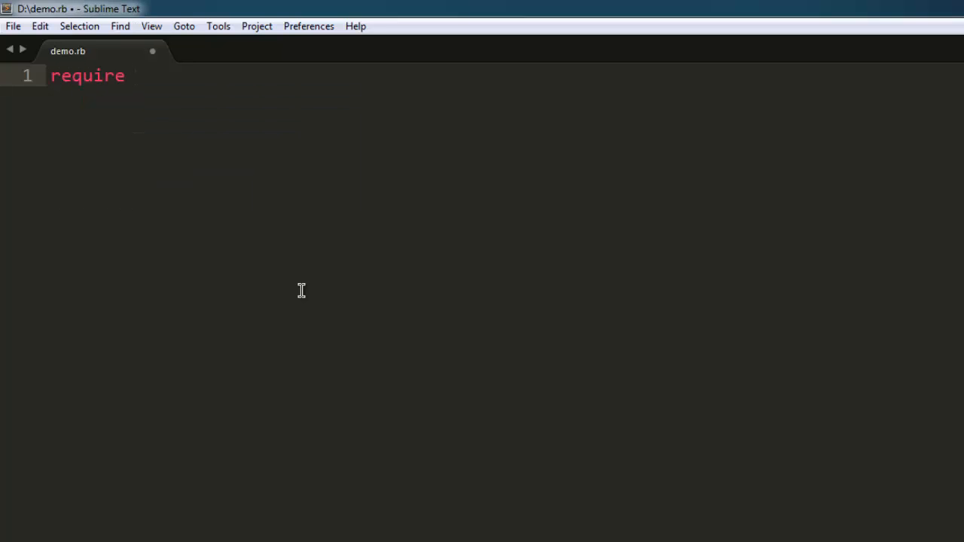
pyautogui.write("'wa'")
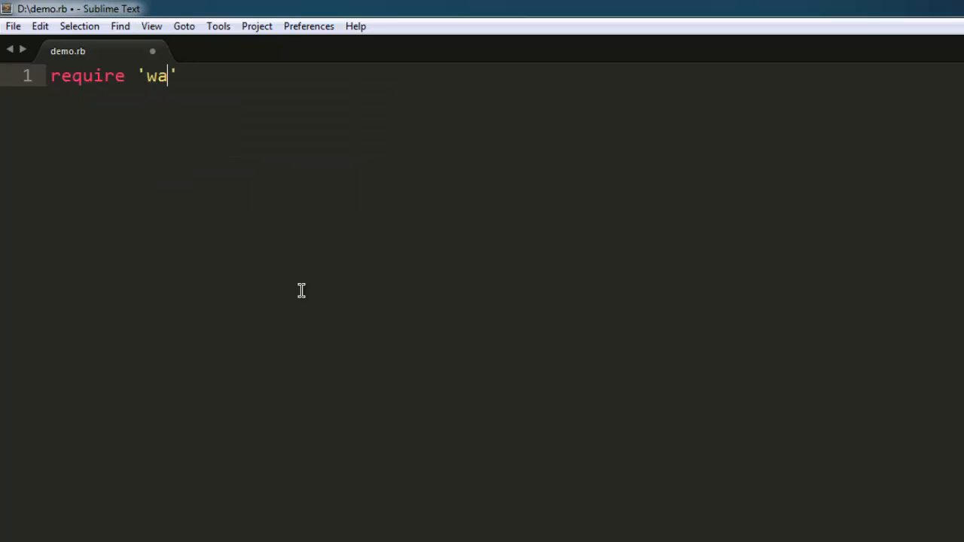
pyautogui.write('tir-webdriver')
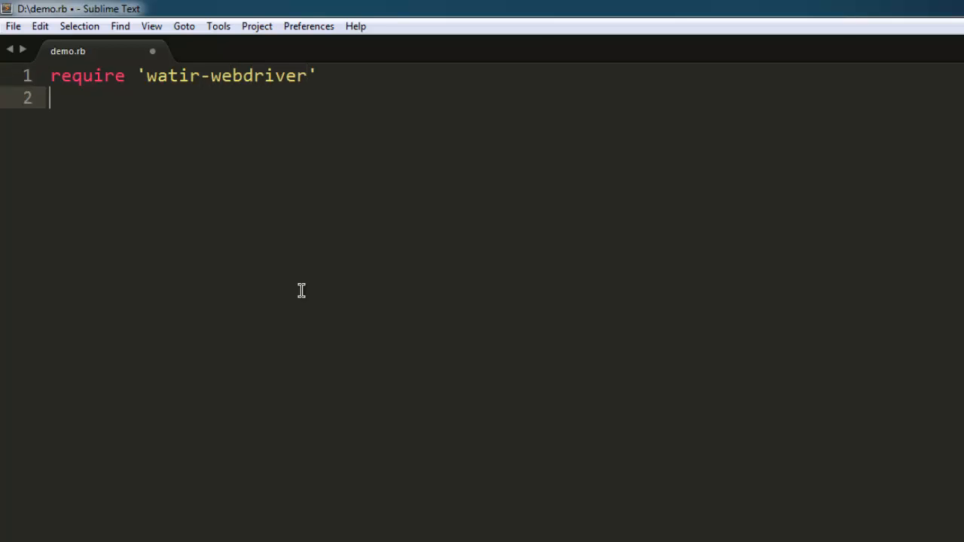
# Write browser = Watir::Browser.new, dropping the :chrome argument, and start a new line.
pyautogui.write('b')
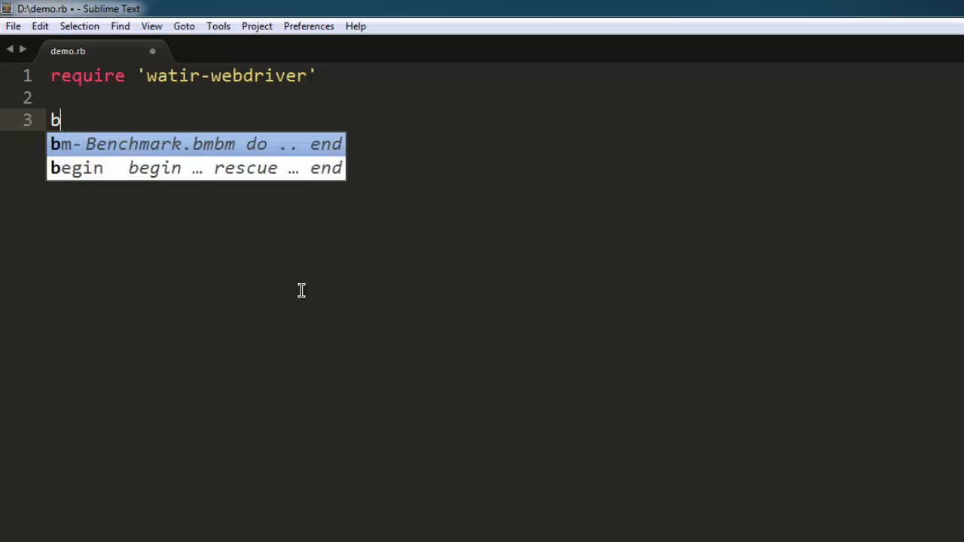
pyautogui.write('rowser =')
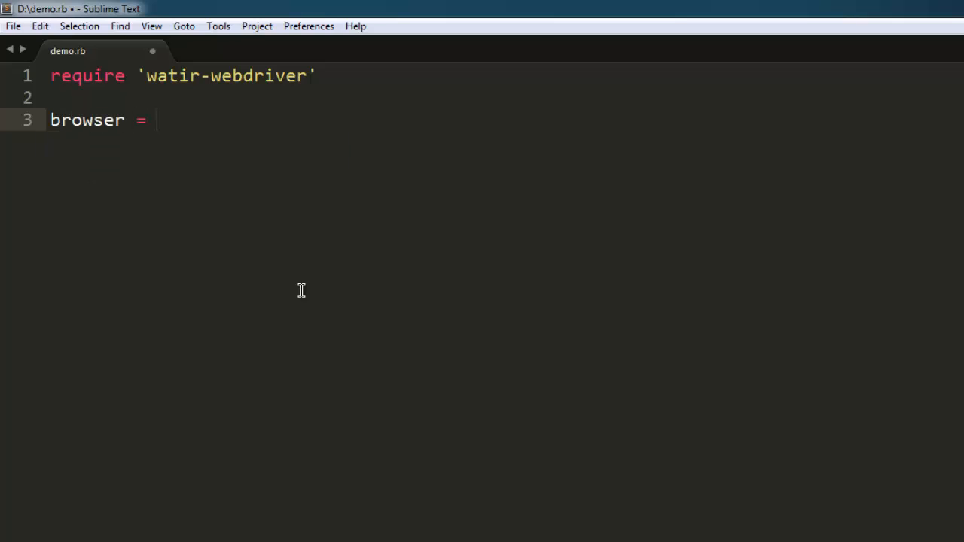
pyautogui.write('Watir')
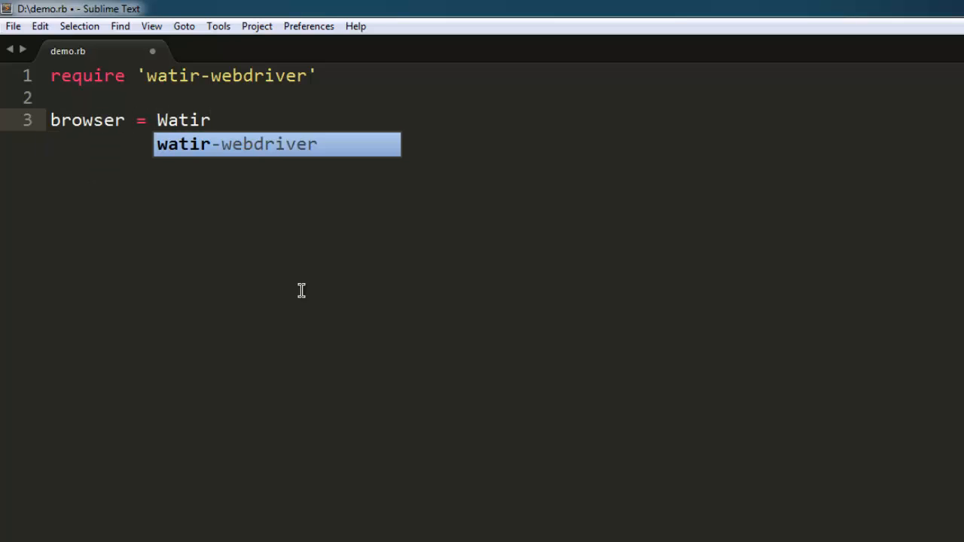
pyautogui.write('::Browse')
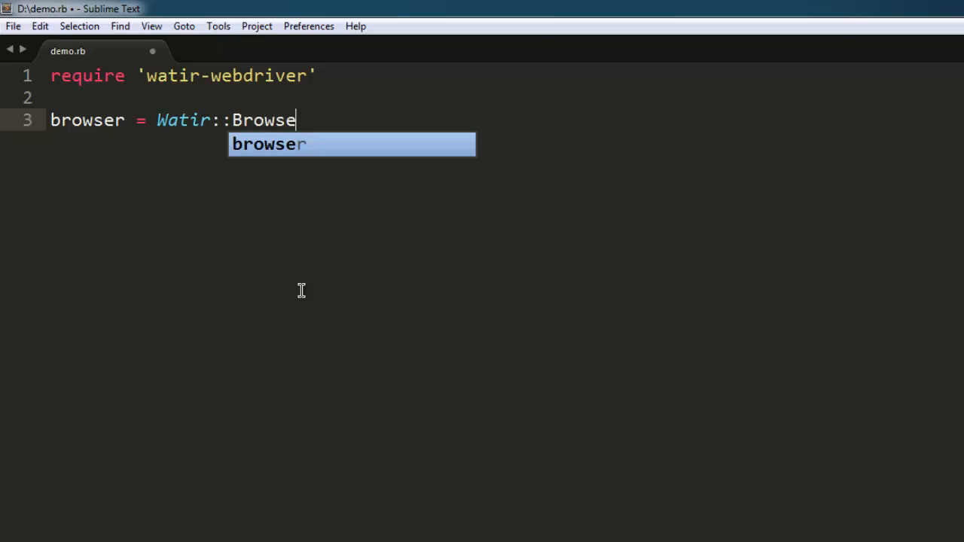
pyautogui.write('r.')
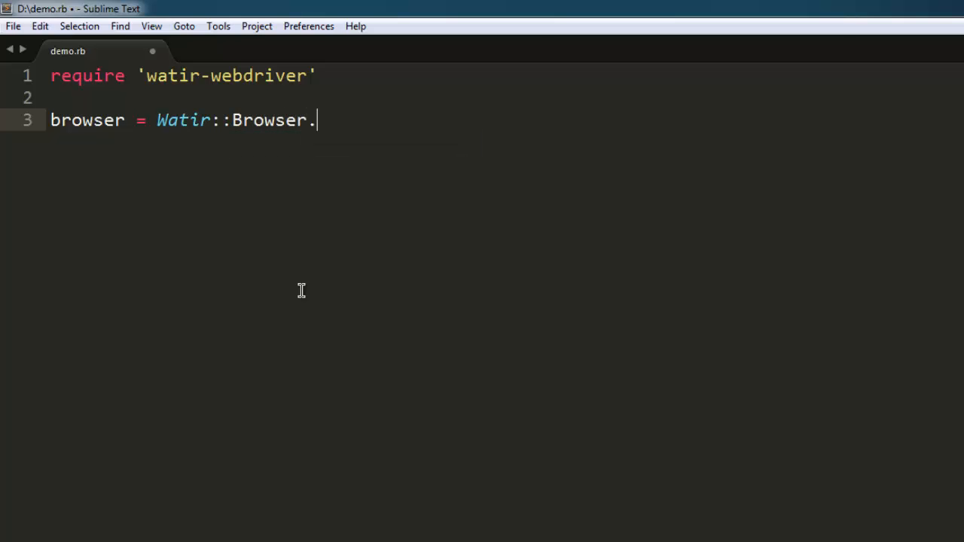
pyautogui.write('new')
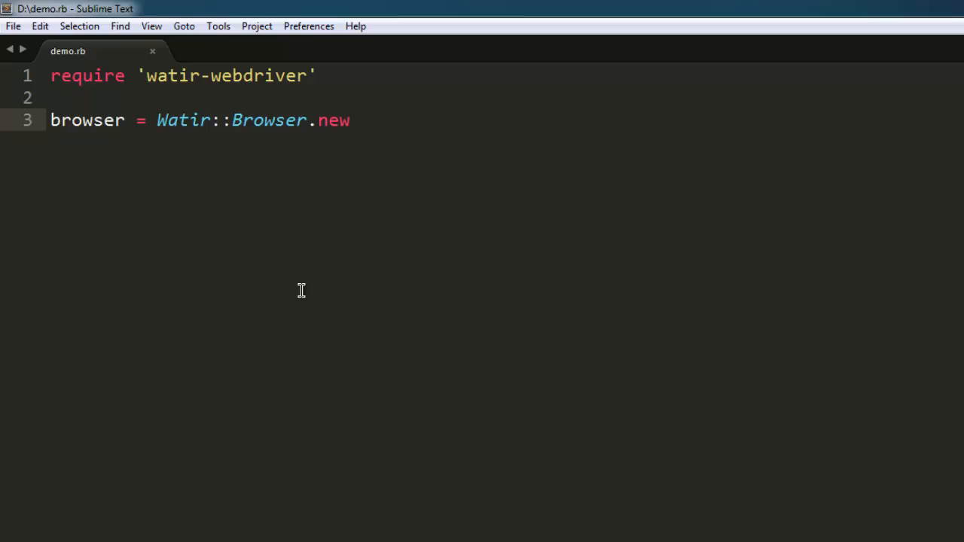
pyautogui.write(':ch')
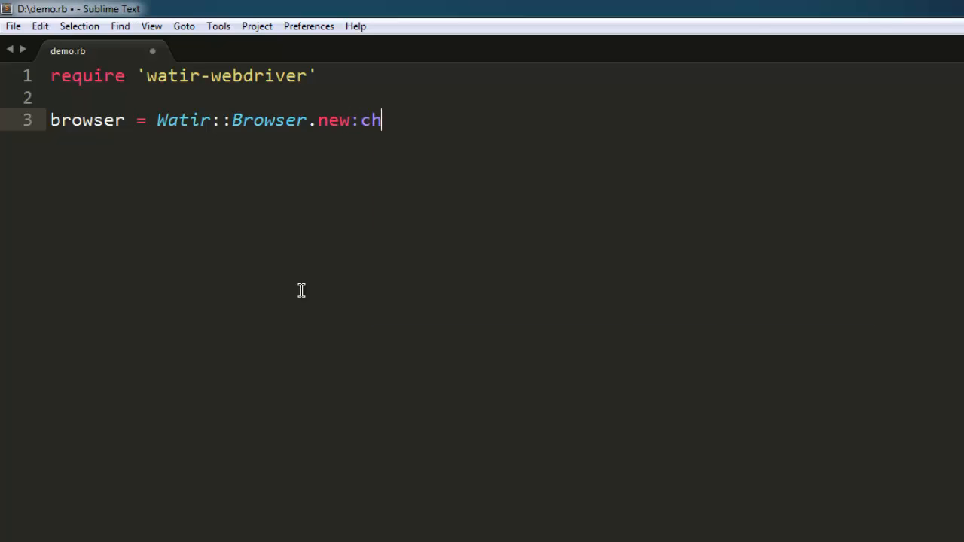
pyautogui.write('rom')
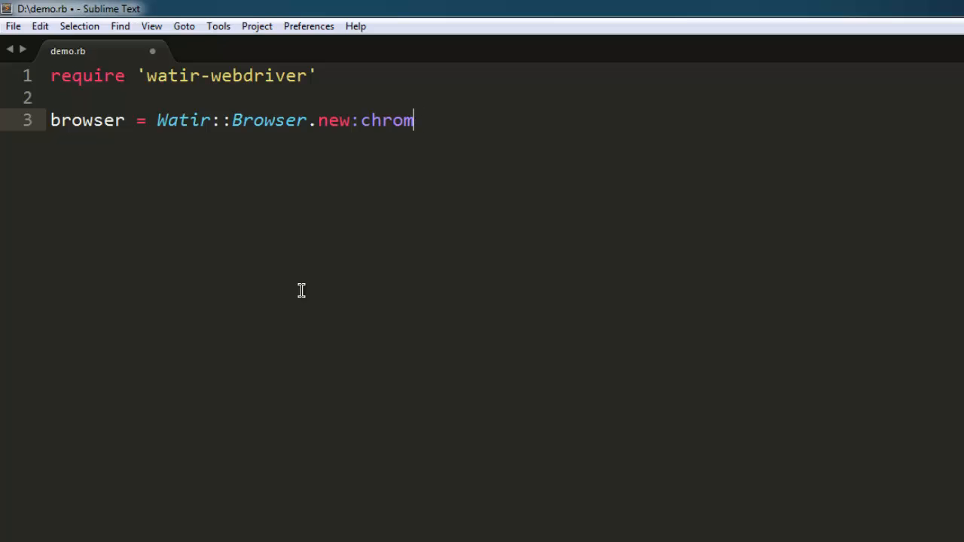
pyautogui.press('BackSpace')
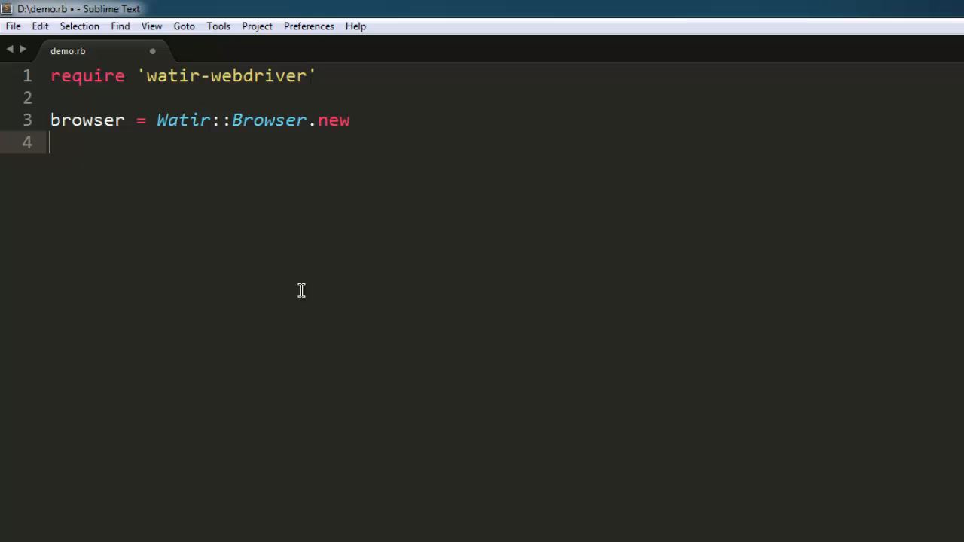
pyautogui.write('browser.goto')
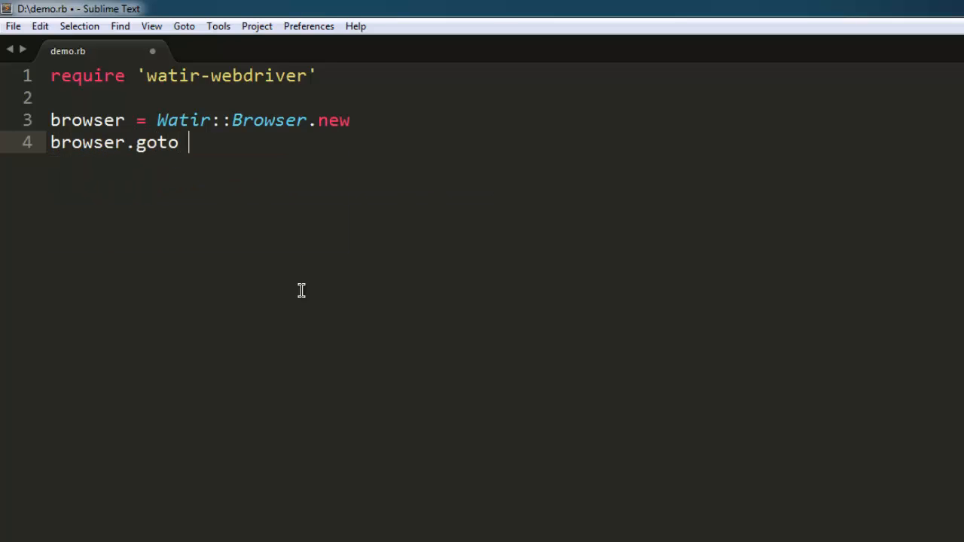
pyautogui.write("'http'")
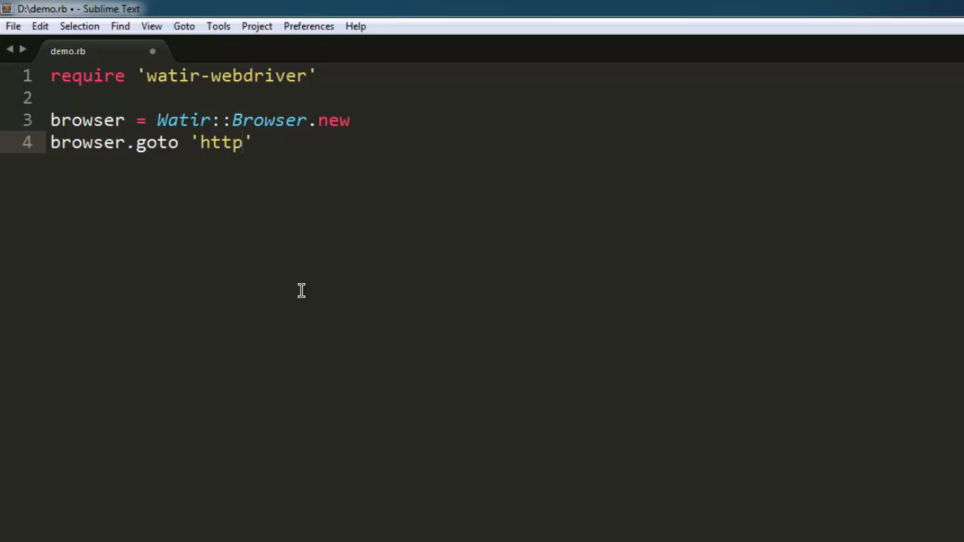
pyautogui.write('://en.wik')
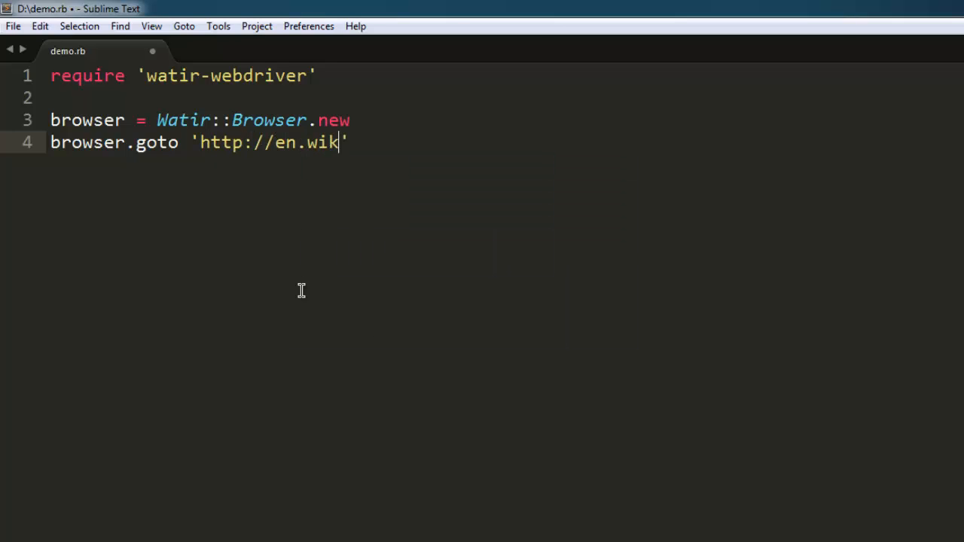
pyautogui.write('ipedia.org')
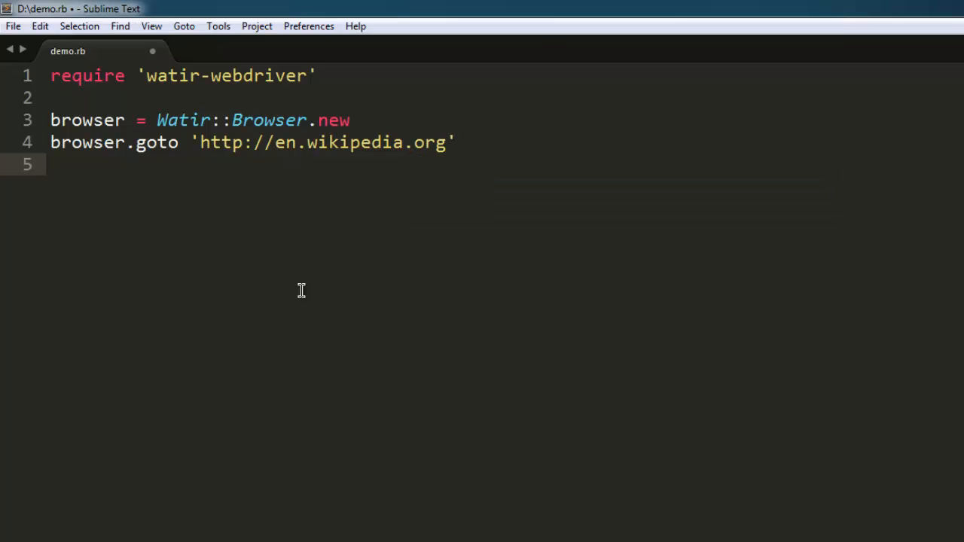
# Add sleep(8) and browser.close, then save demo.rb.
pyautogui.write('sleep(')
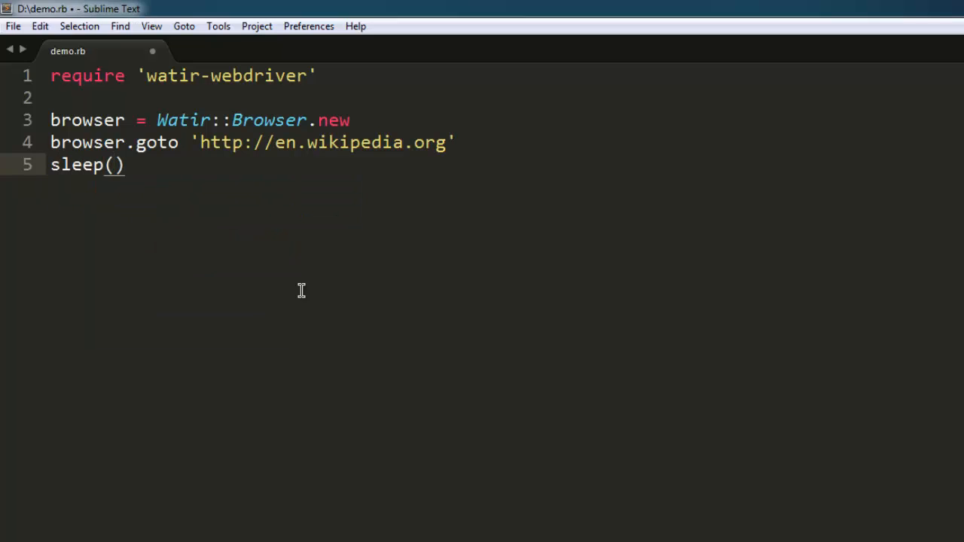
pyautogui.write('8')
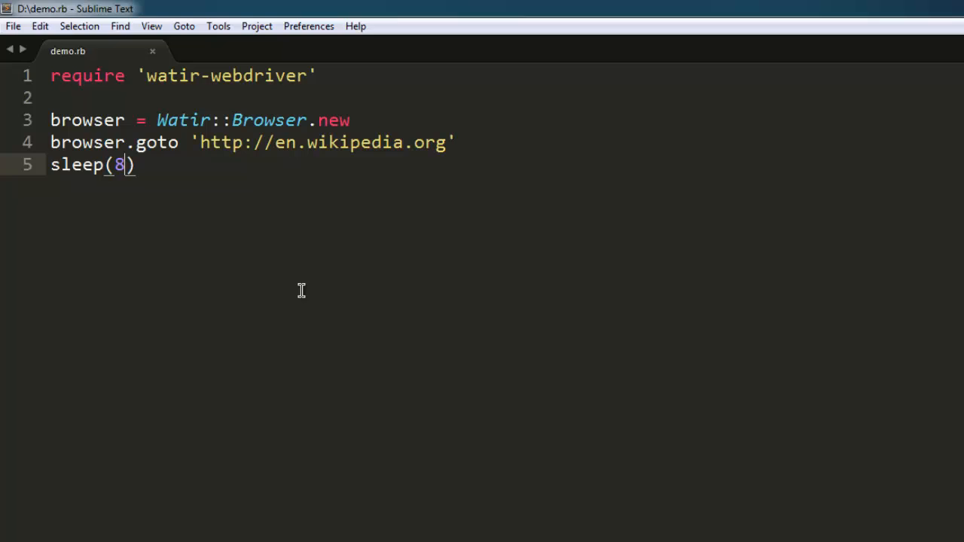
pyautogui.write('b')
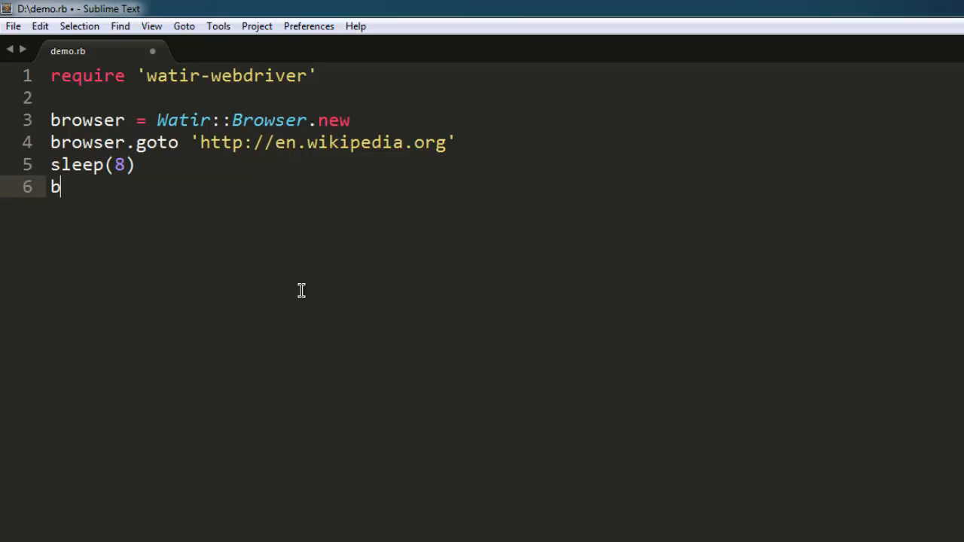
pyautogui.write('rowser.close')
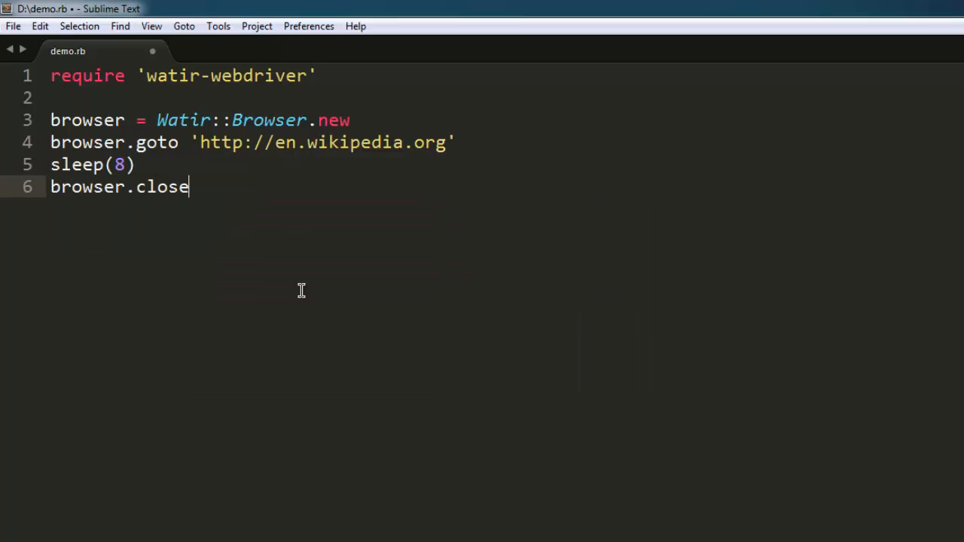
pyautogui.press('ctrl+s')
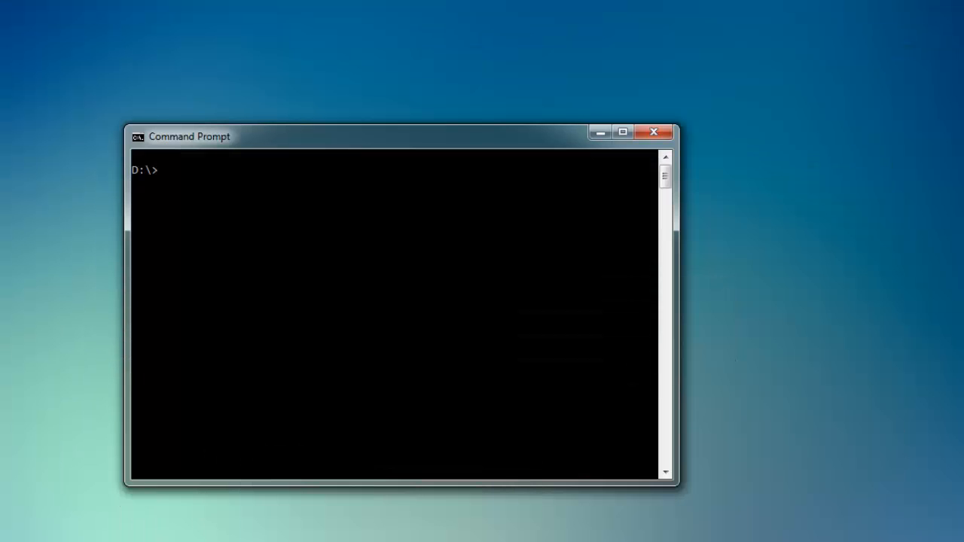
# Run ruby demo.rb from the D:\ Command Prompt.
pyautogui.write('ruby demo.')
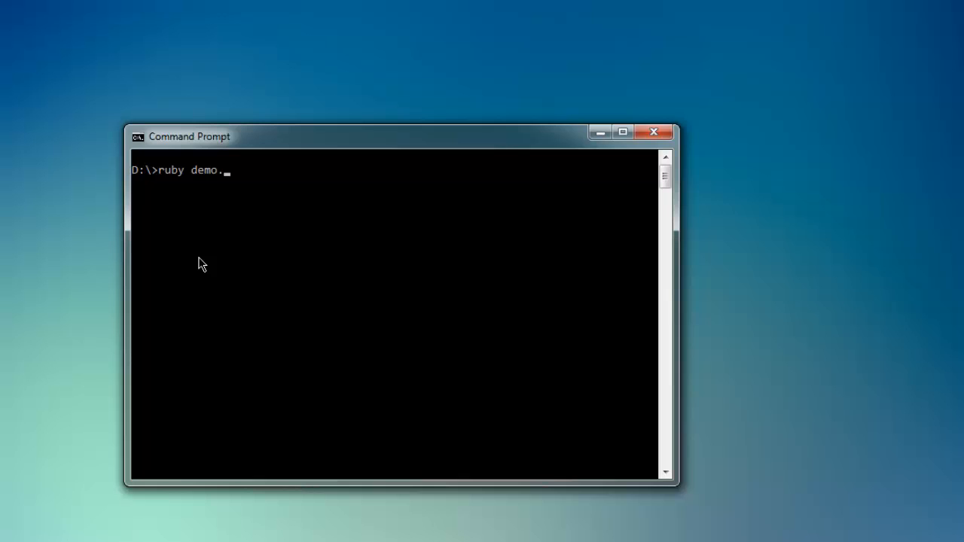
pyautogui.write('rb')
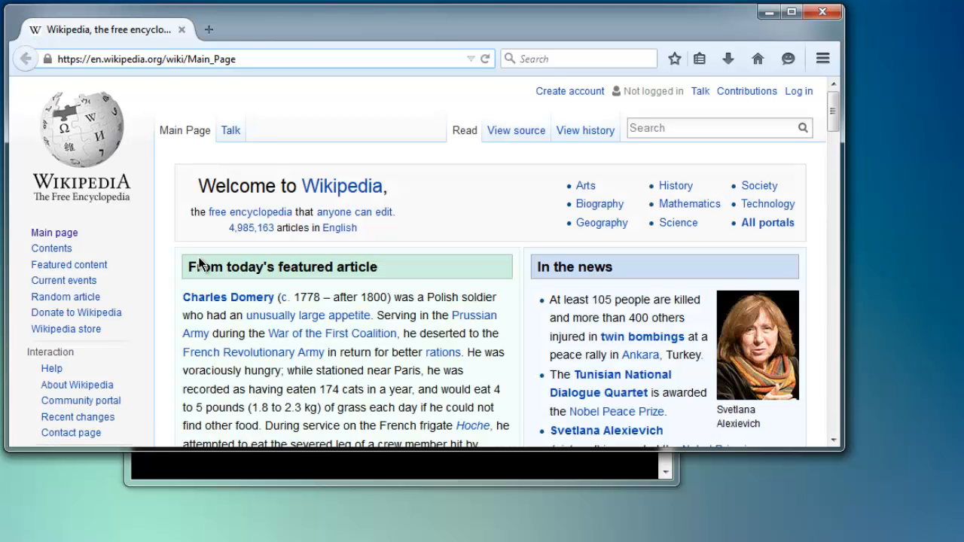
# Focus the Watir-launched Firefox window showing the Wikipedia main page until the script closes it.
pyautogui.click(226, 59)
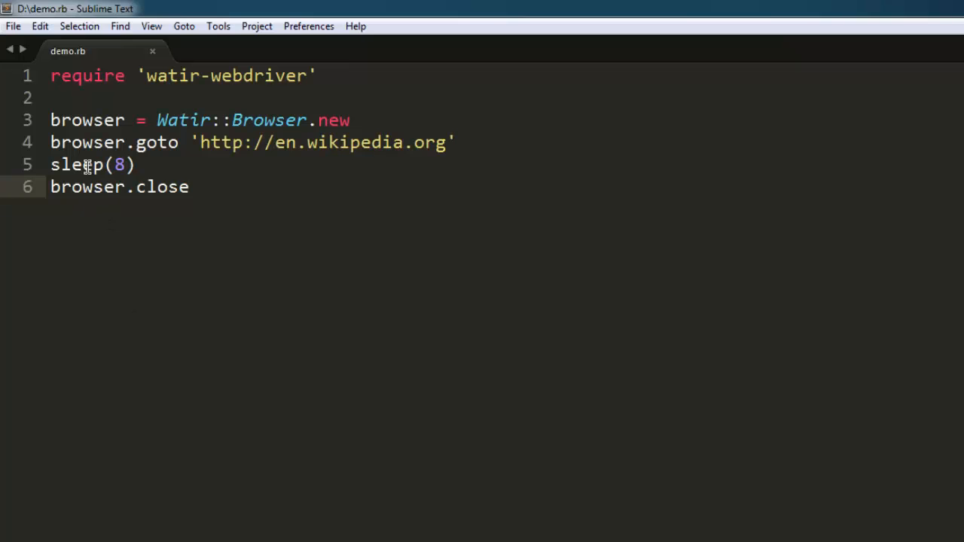
pyautogui.moveTo(151, 187)
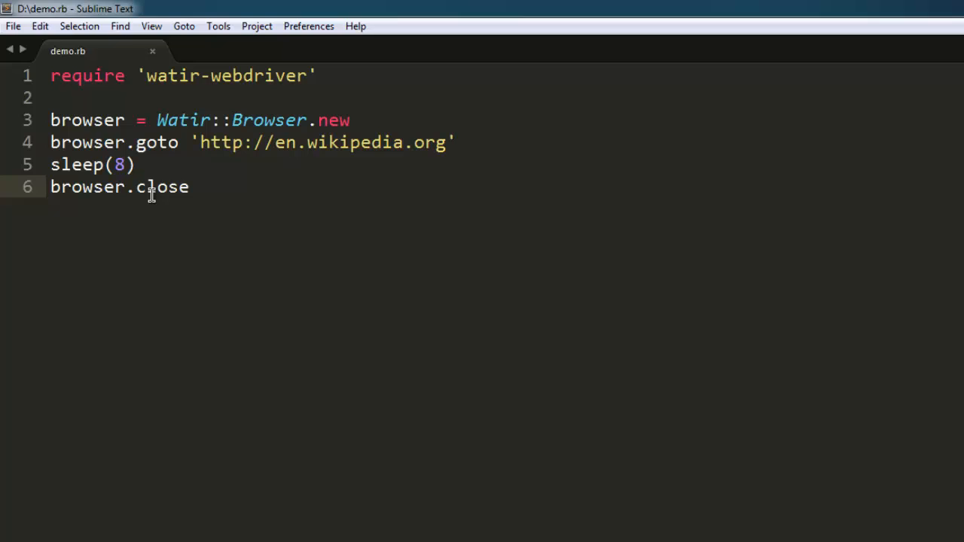
pyautogui.click(195, 187)
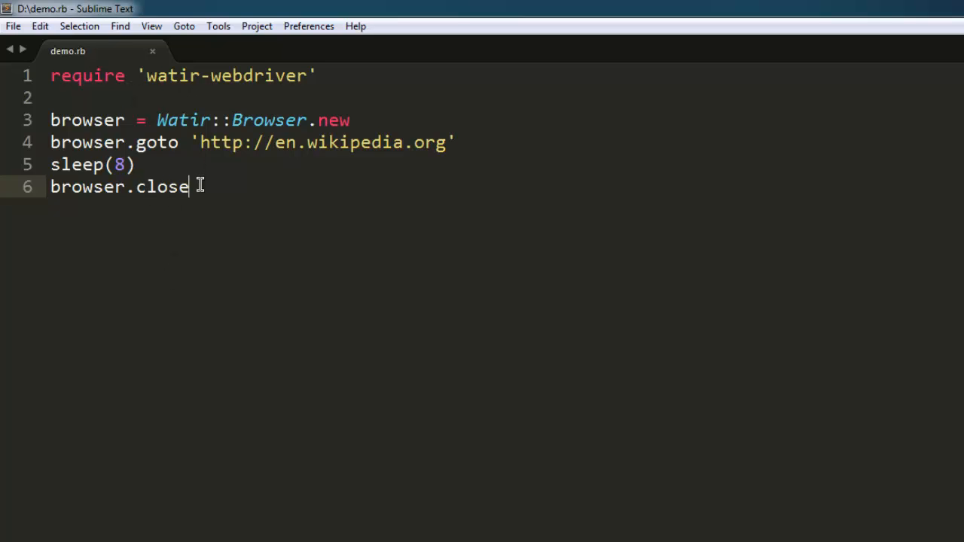
pyautogui.moveTo(235, 194)
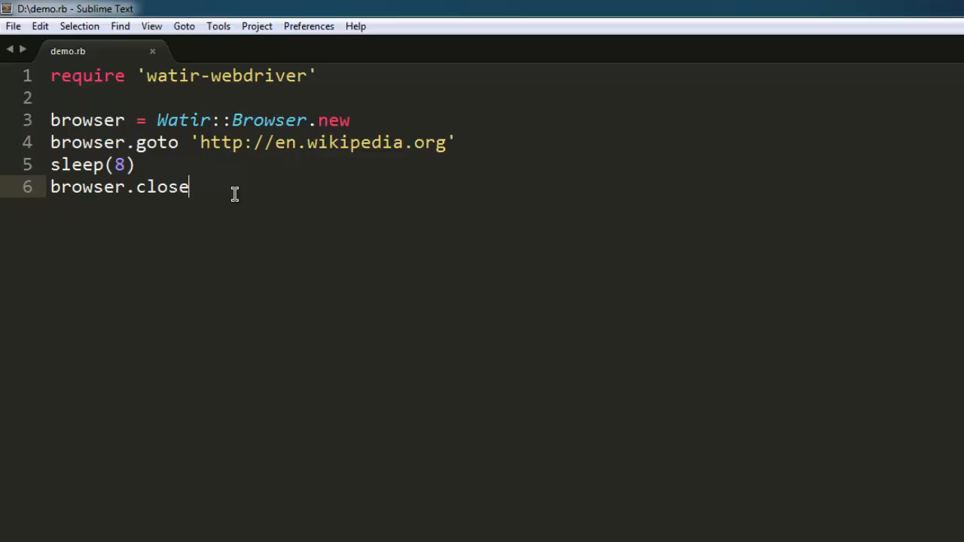